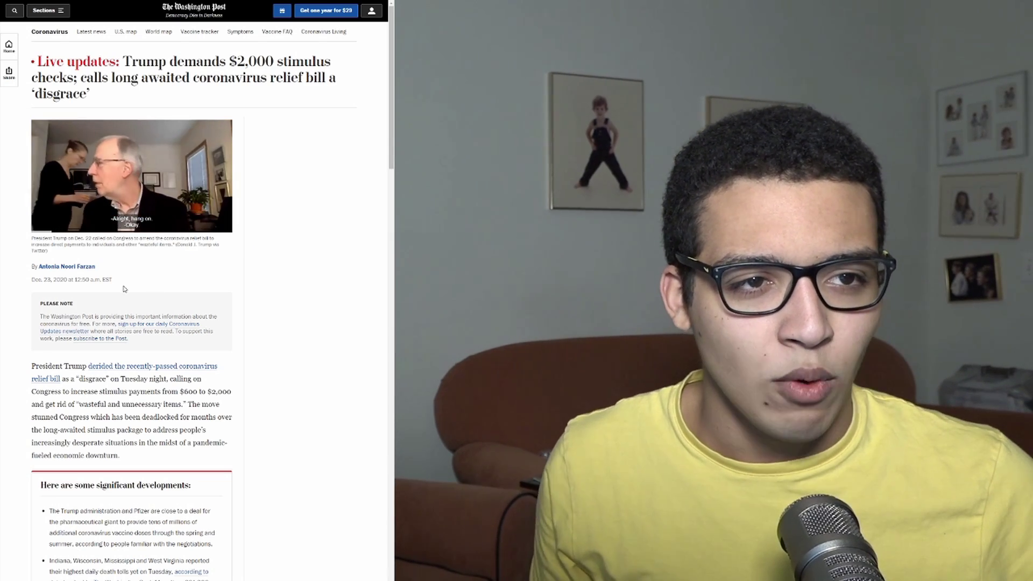
scroll(down, 3)
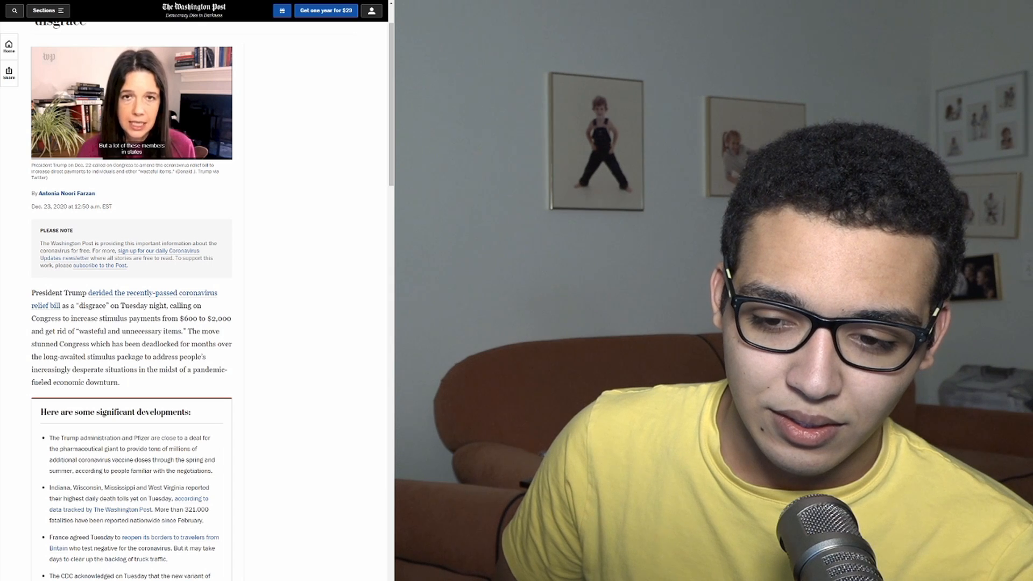
scroll(down, 3)
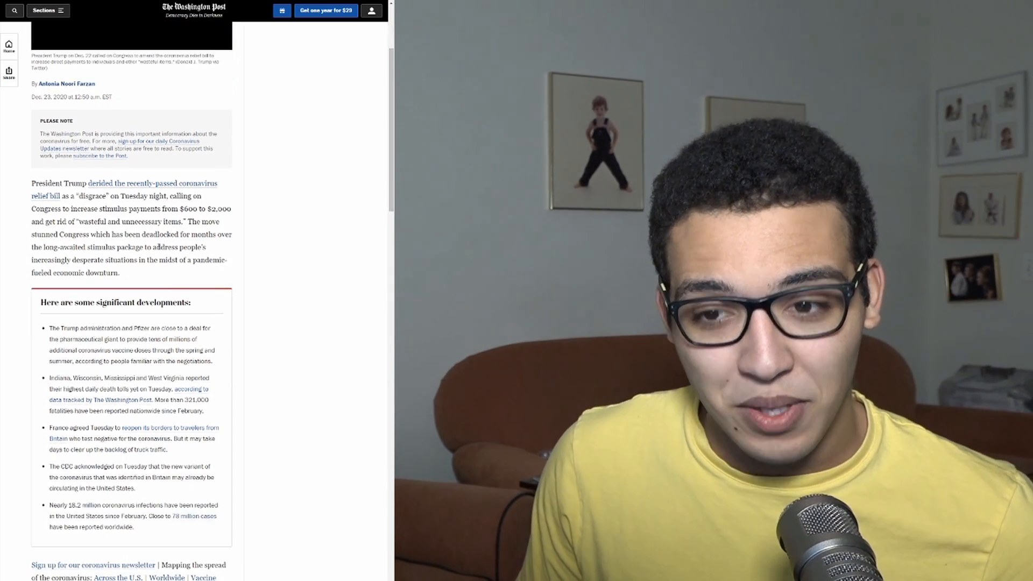
scroll(down, 3)
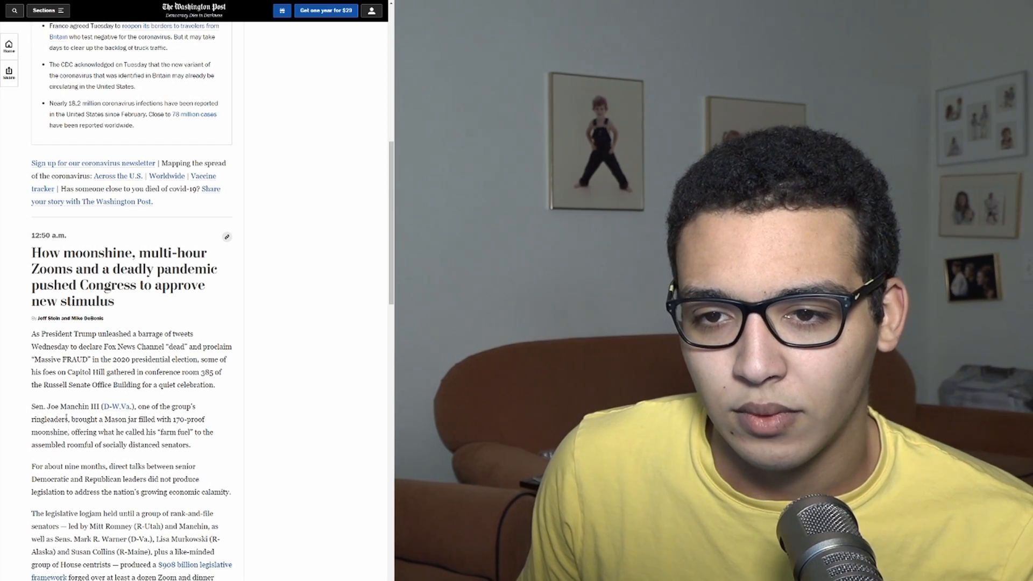
scroll(down, 3)
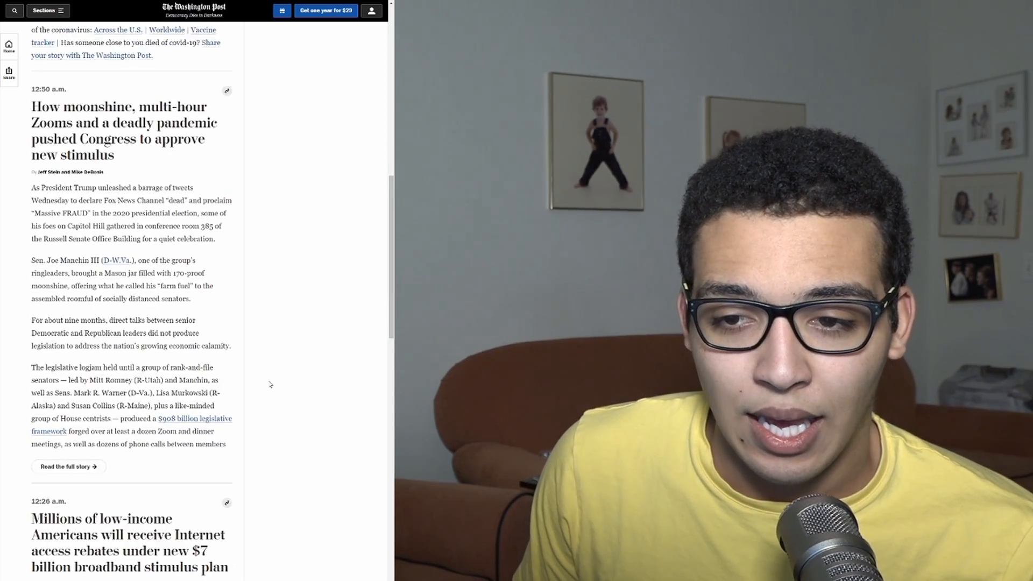
scroll(down, 3)
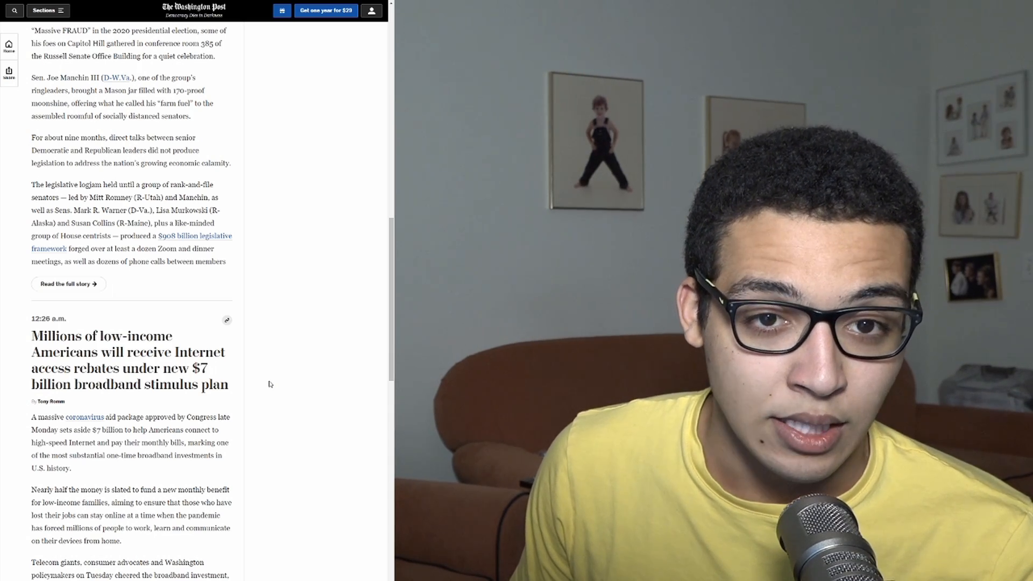
scroll(down, 3)
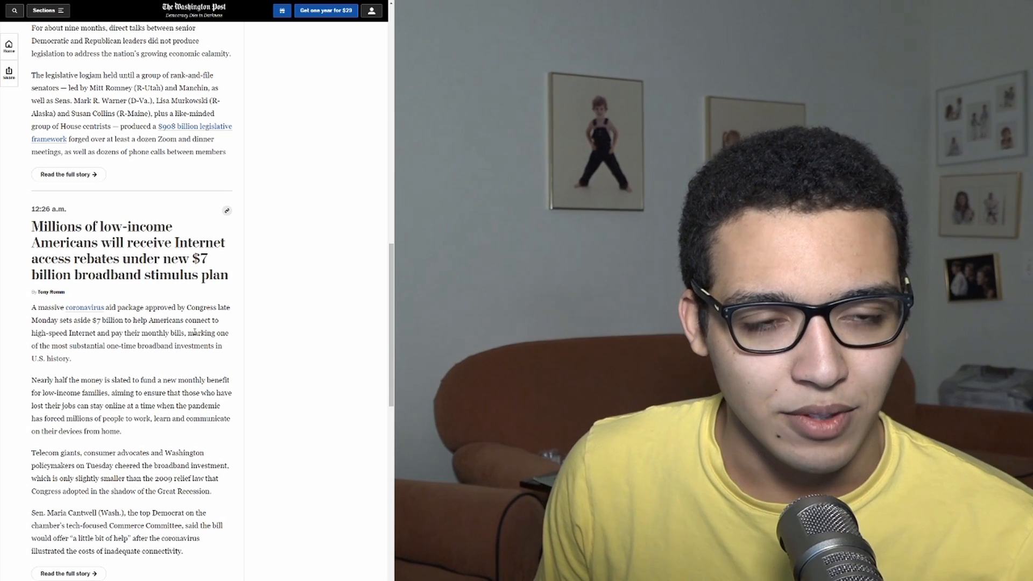
scroll(down, 3)
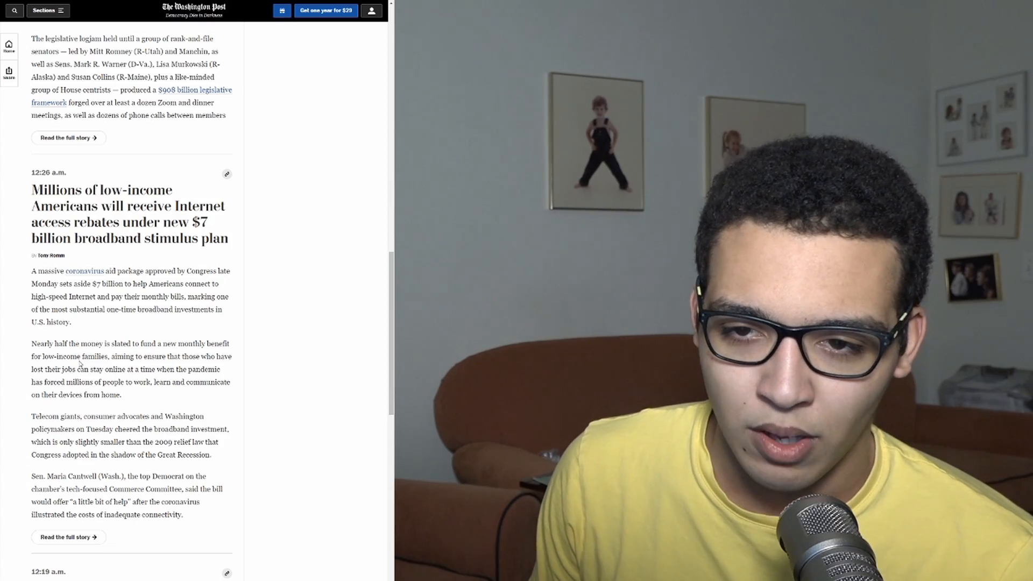
scroll(down, 3)
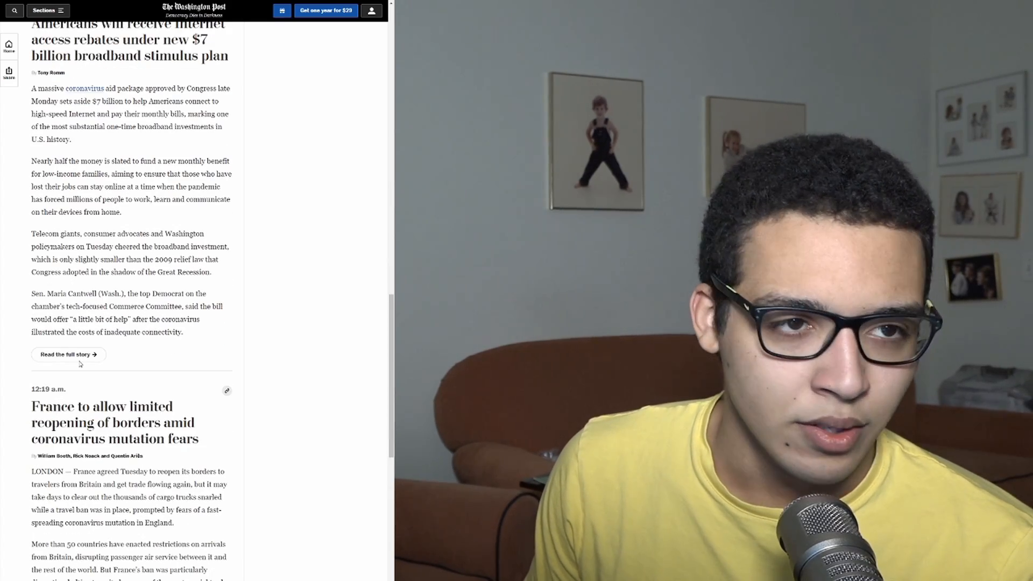
scroll(down, 3)
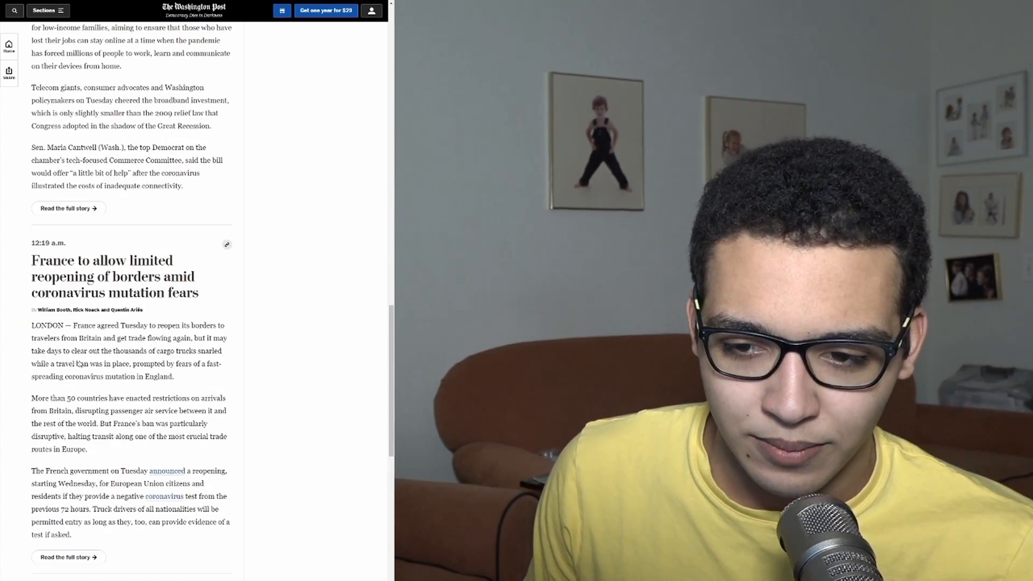